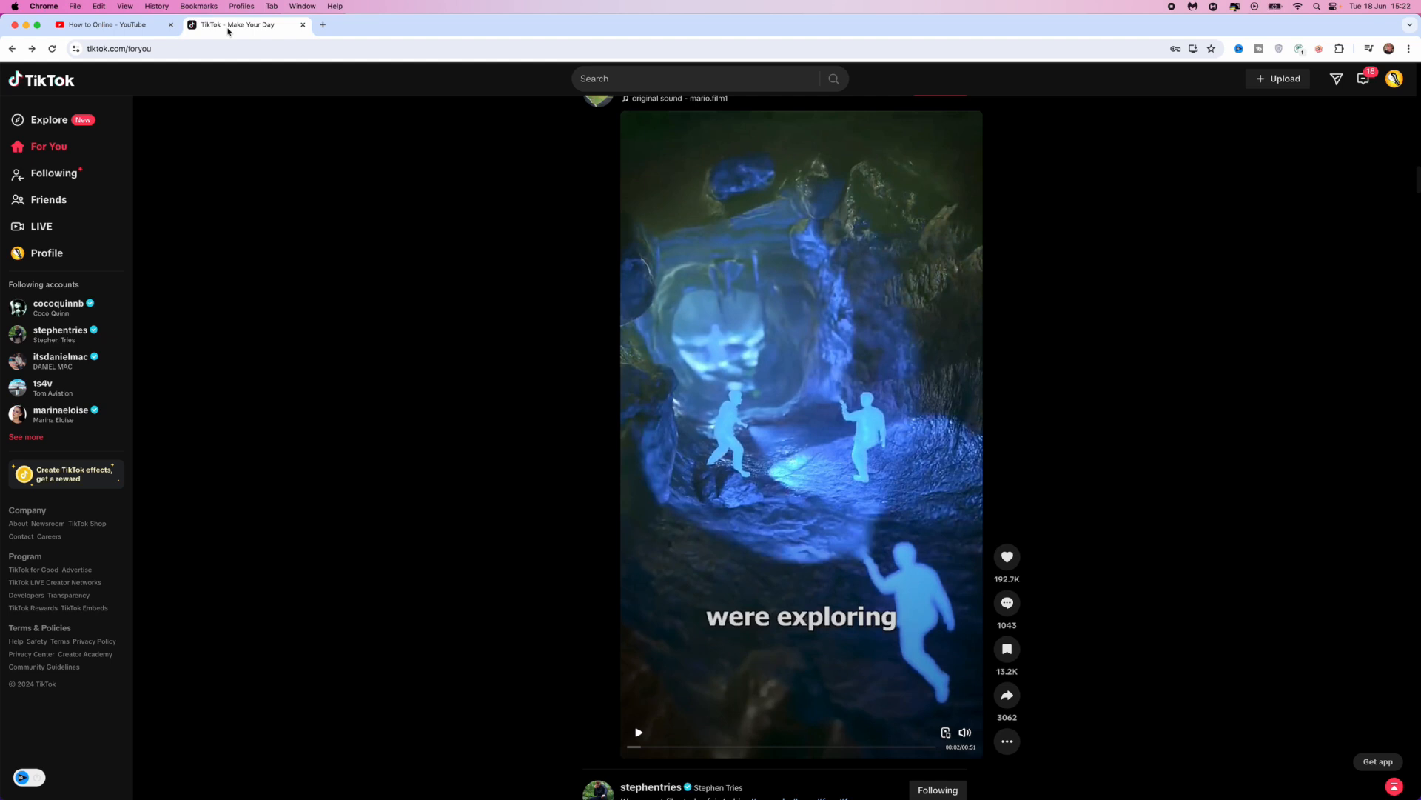
Go to your own profile page via the account menu's View profile option.
click(1394, 79)
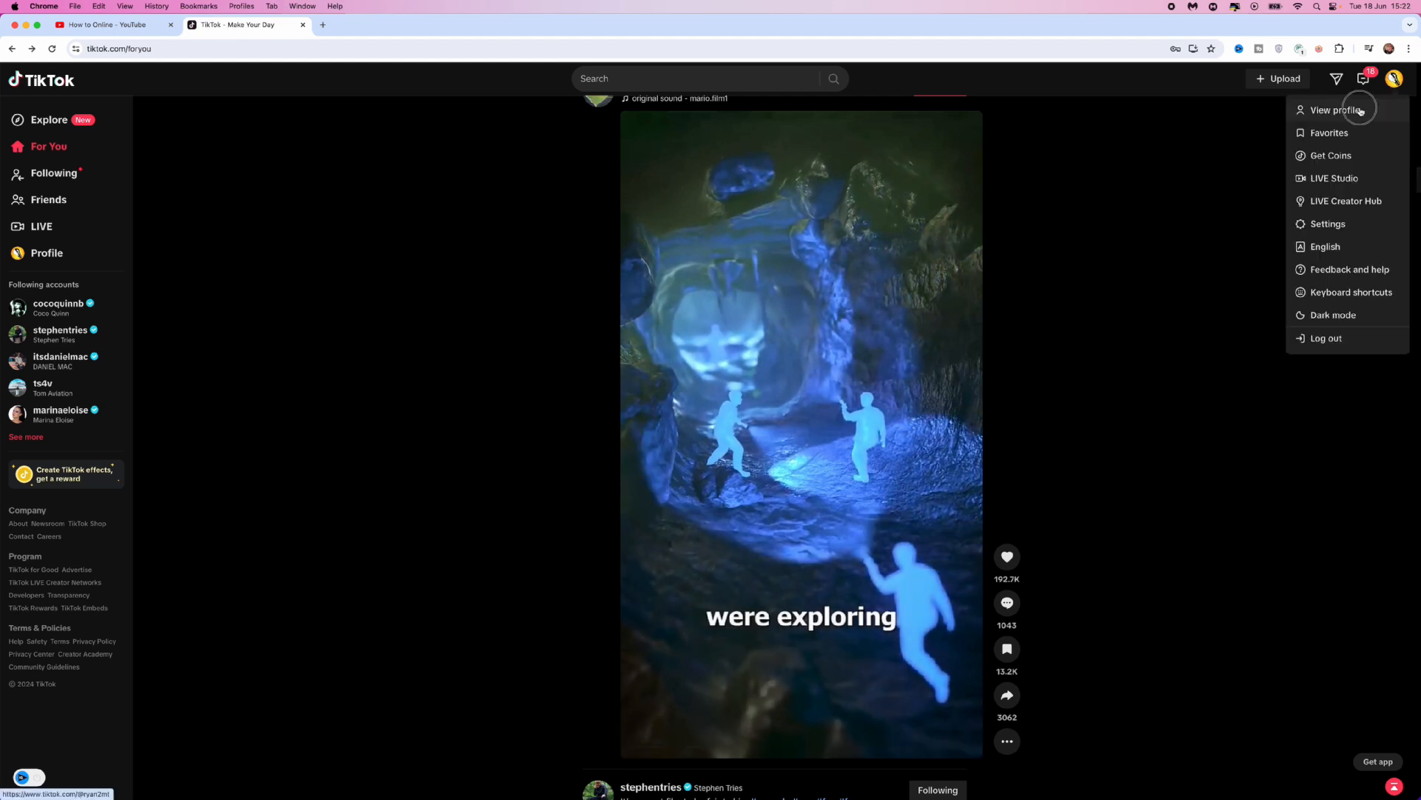
click(1337, 109)
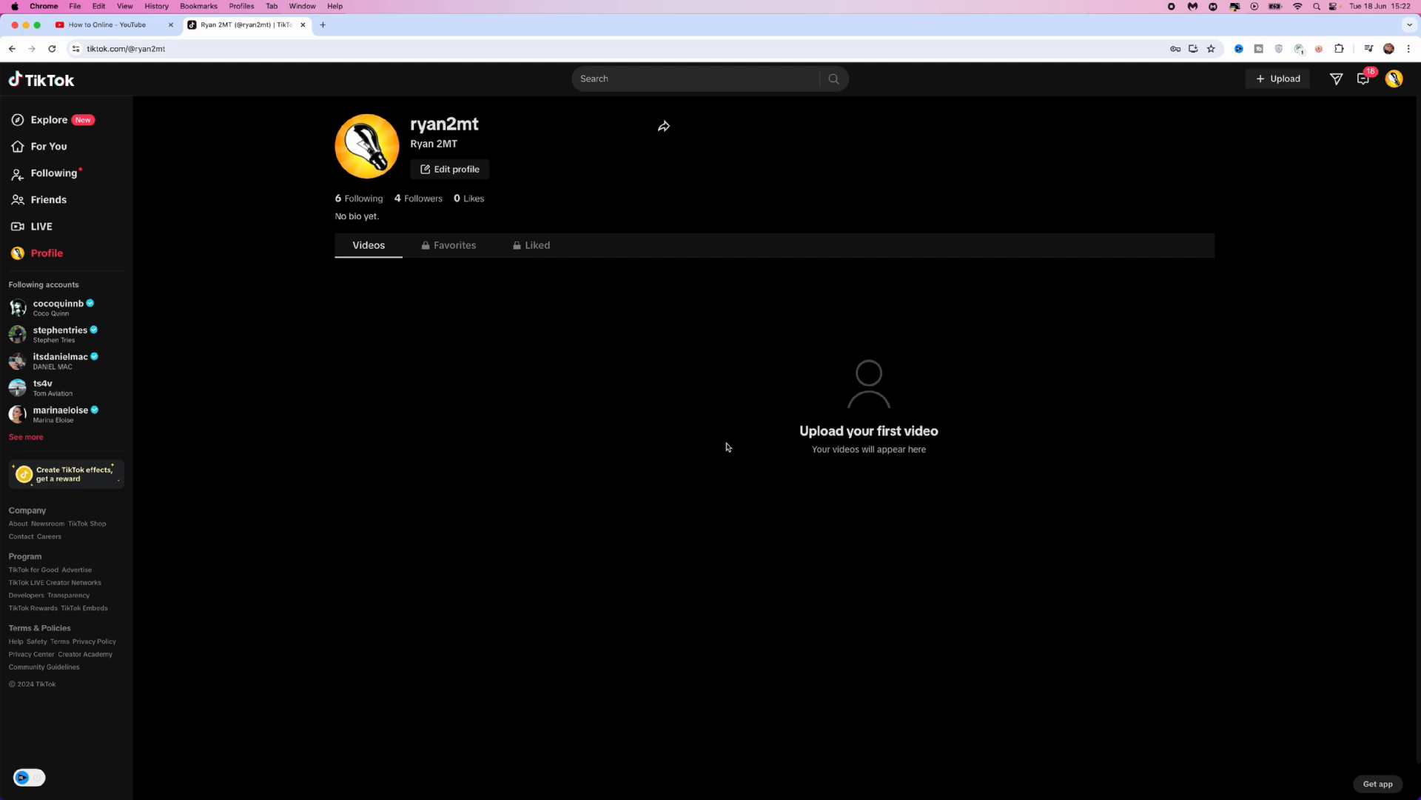
mouse_move(787, 345)
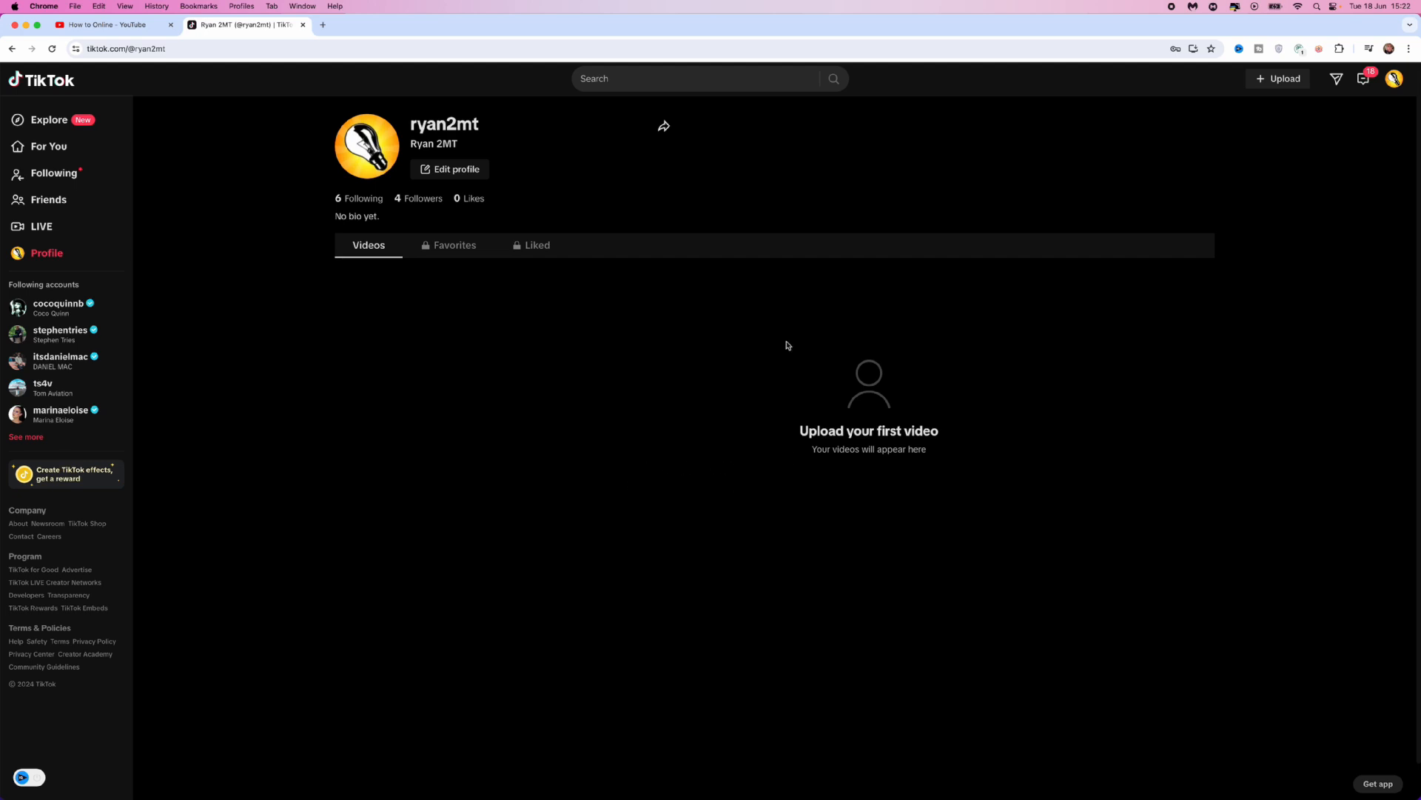
click(451, 168)
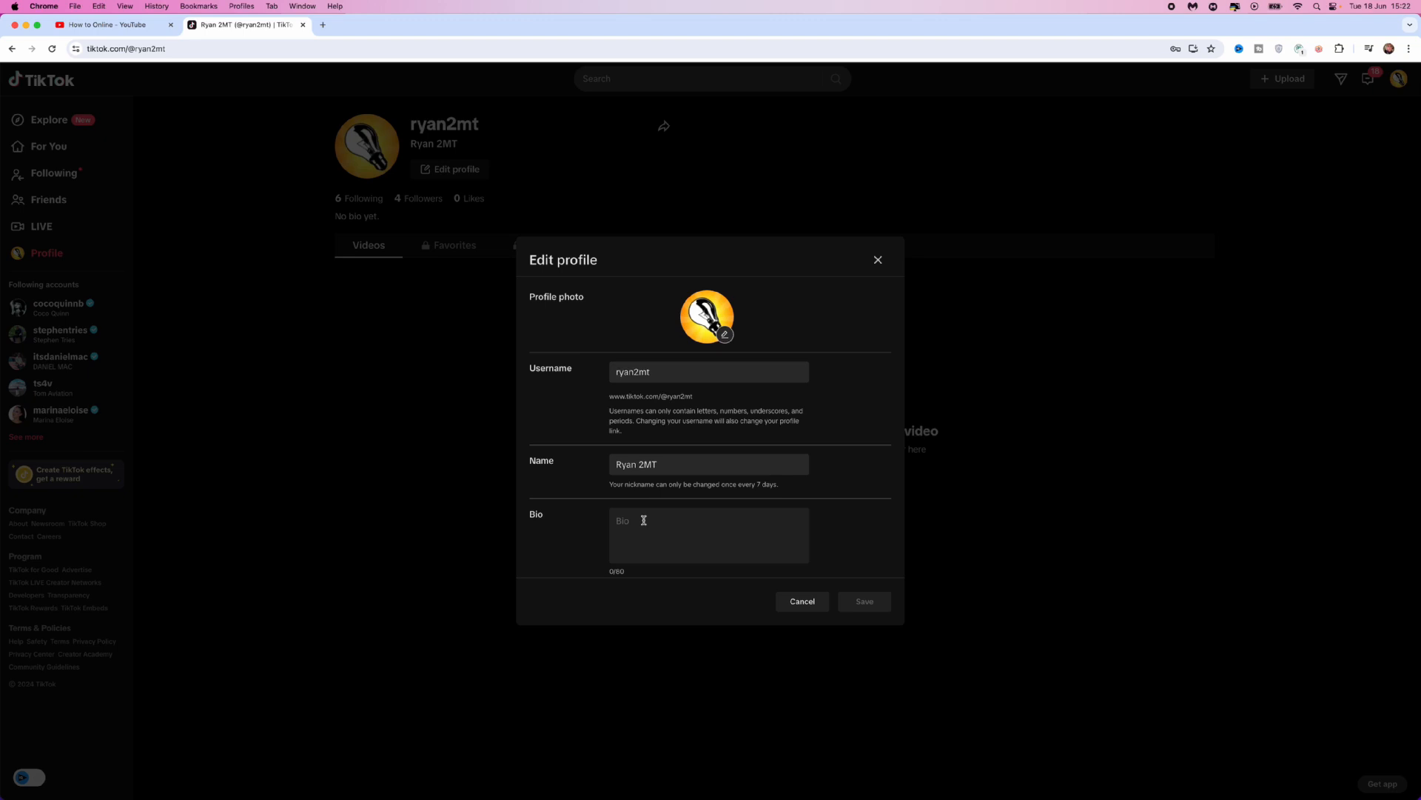
text(https://www.youtube.com/channel/UCt2kiibyVskY6pCzwC_Bu-w)
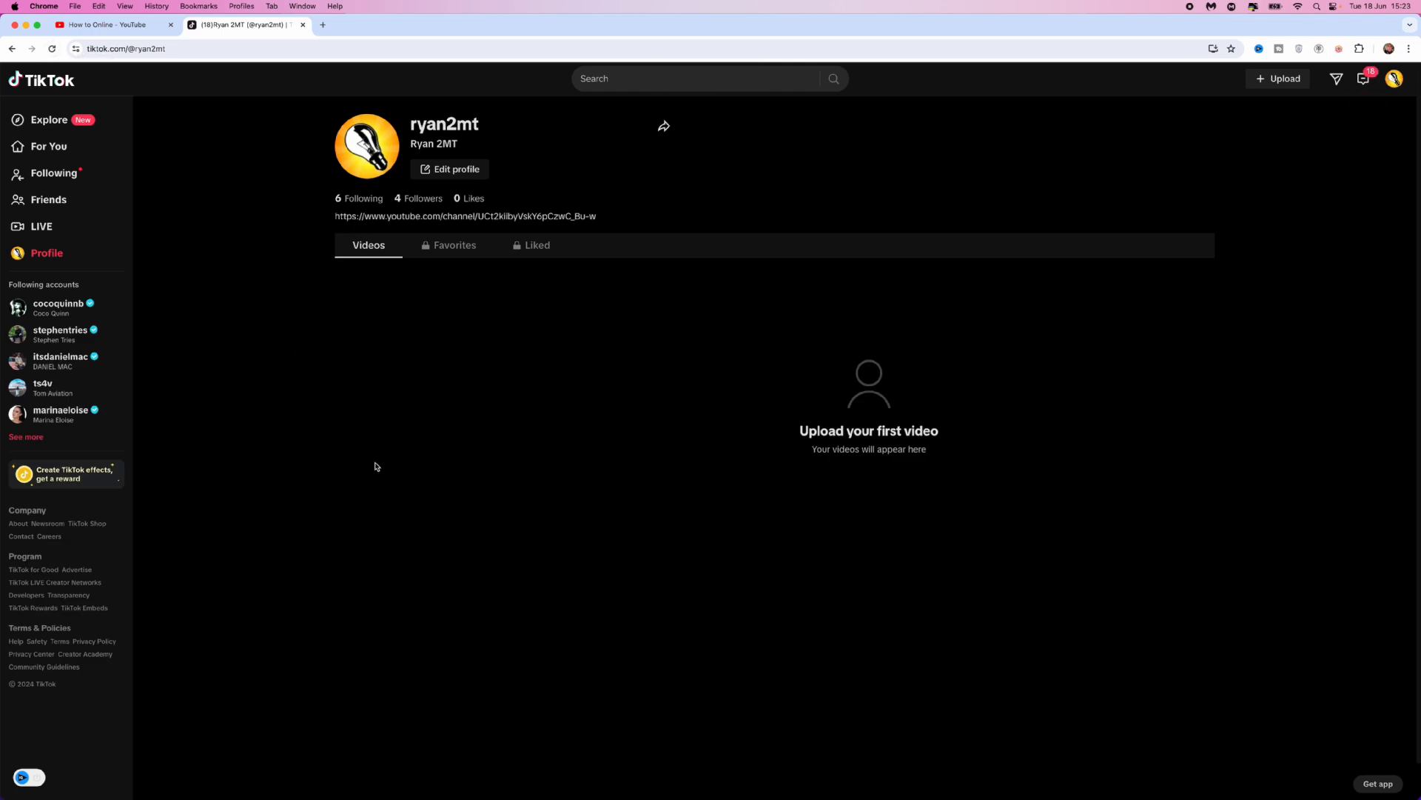
mouse_move(480, 217)
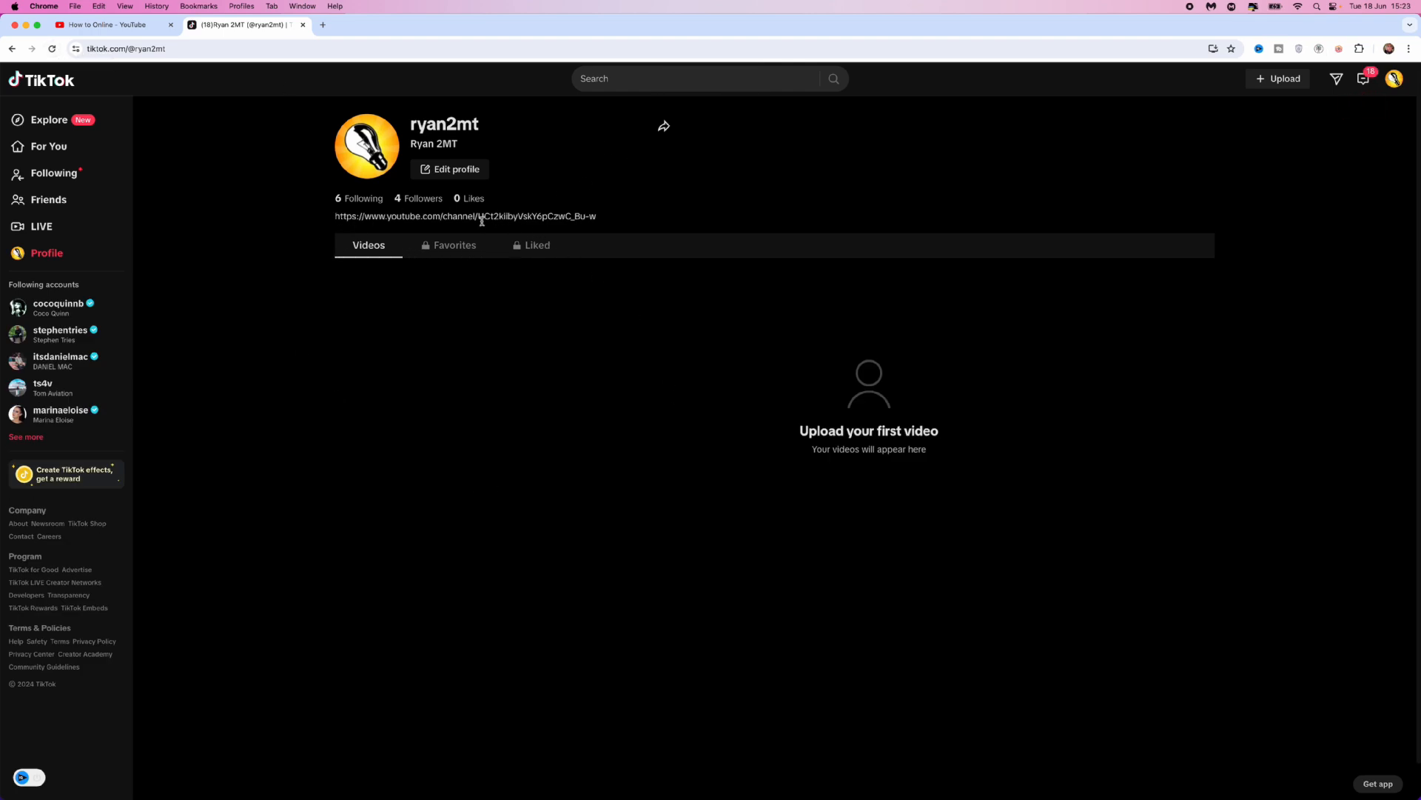
mouse_move(749, 522)
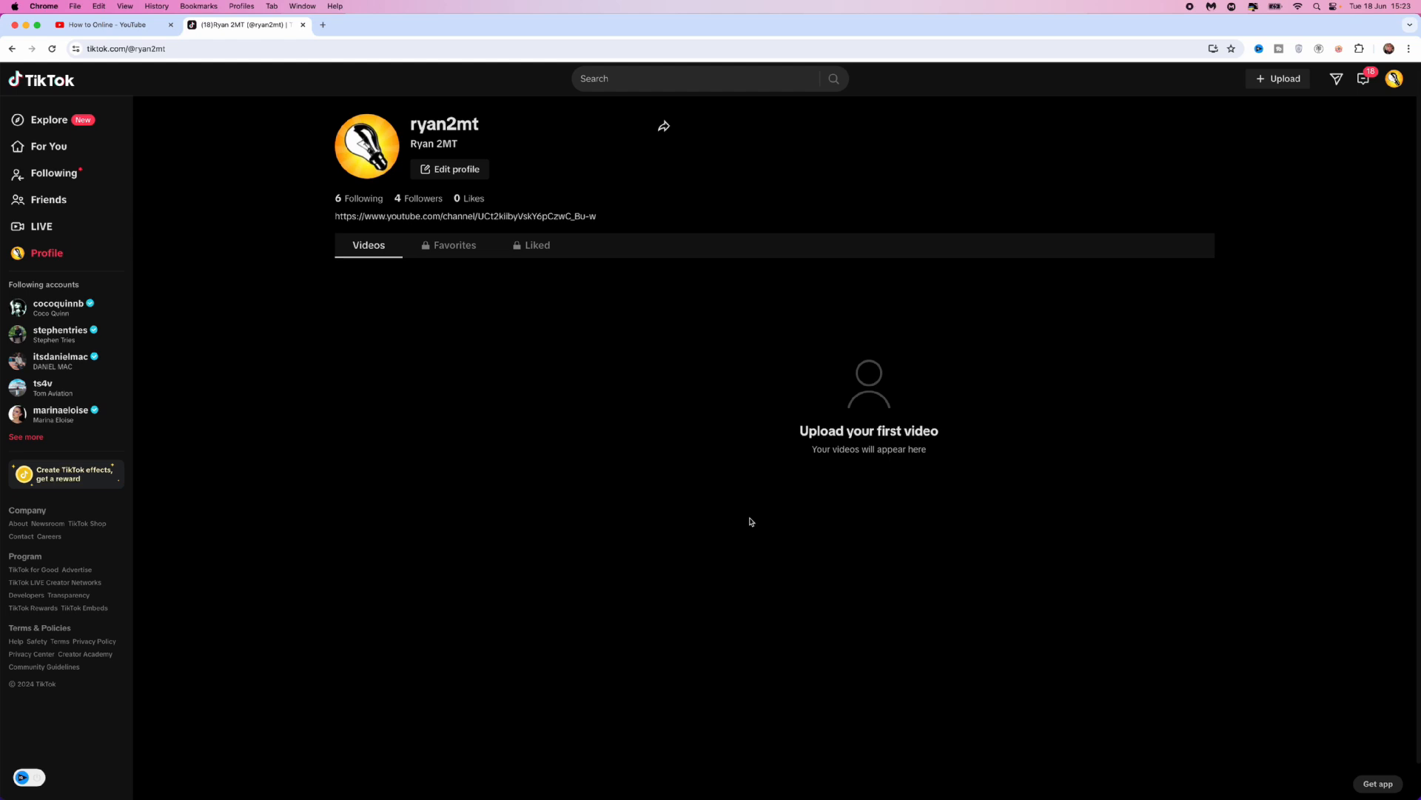
mouse_move(754, 526)
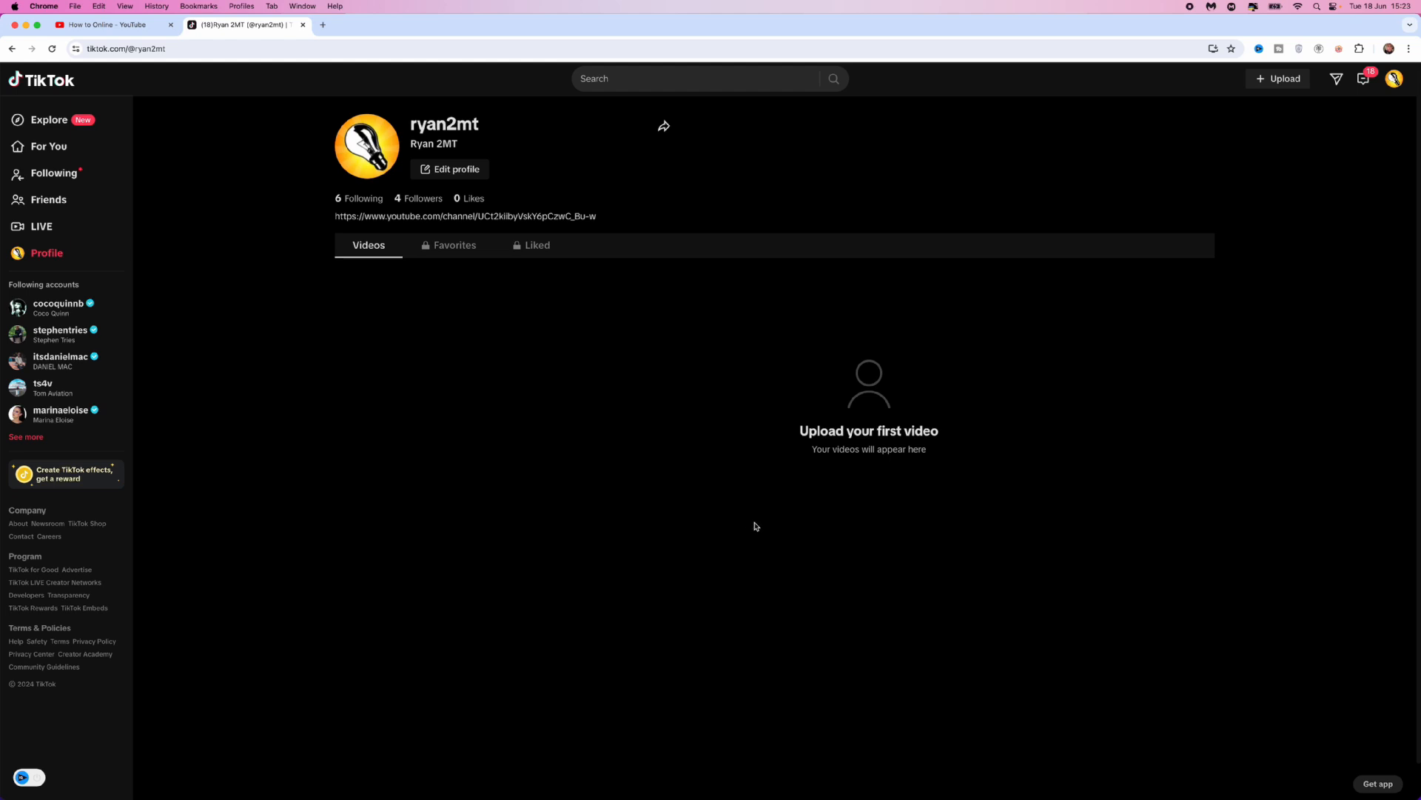